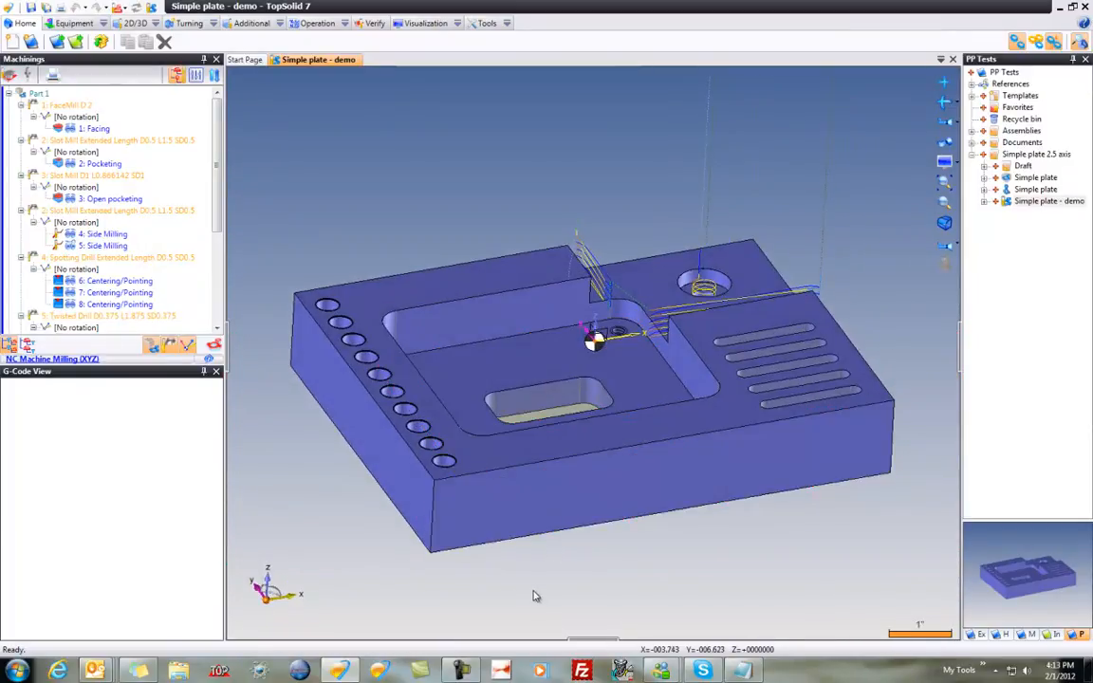
{"action": "mouse_move", "coordinate": [434, 485]}
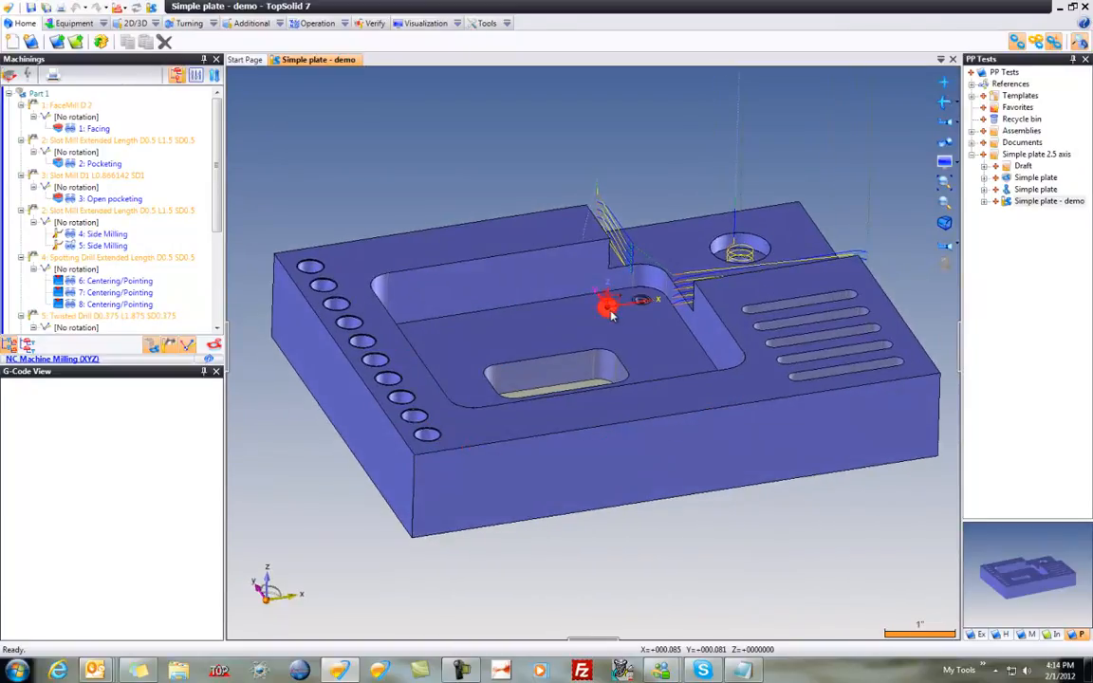
Launch Creation of Default Origin from the NC part's context menu in the Machinings tree.
{"action": "right_click", "coordinate": [611, 319]}
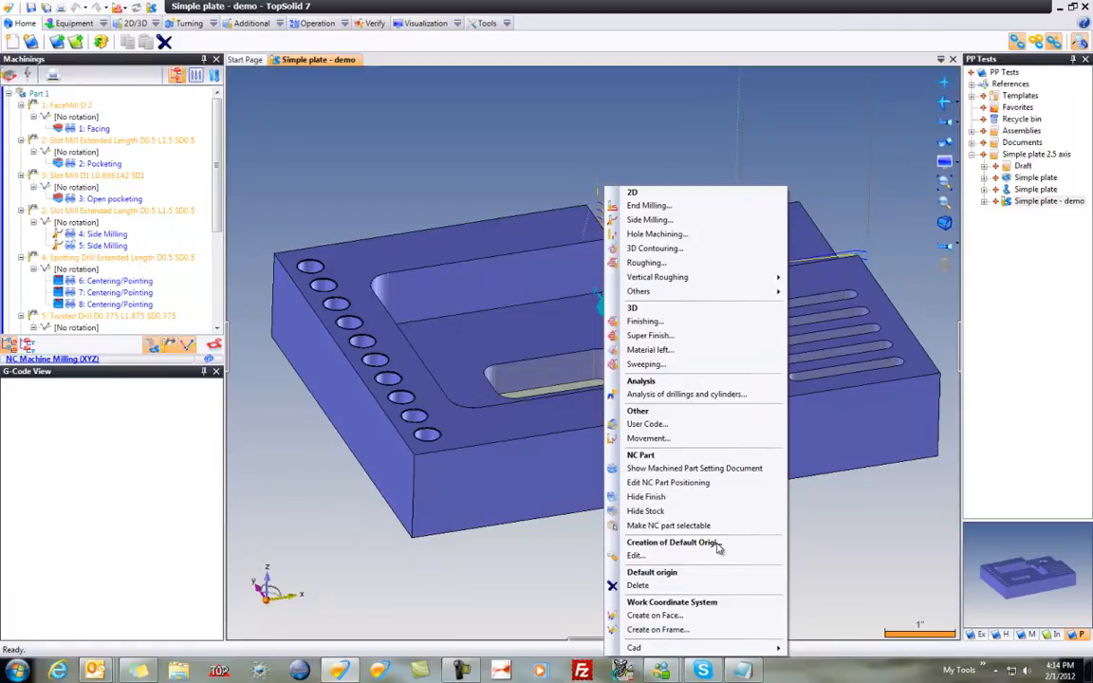
{"action": "left_click", "coordinate": [681, 552]}
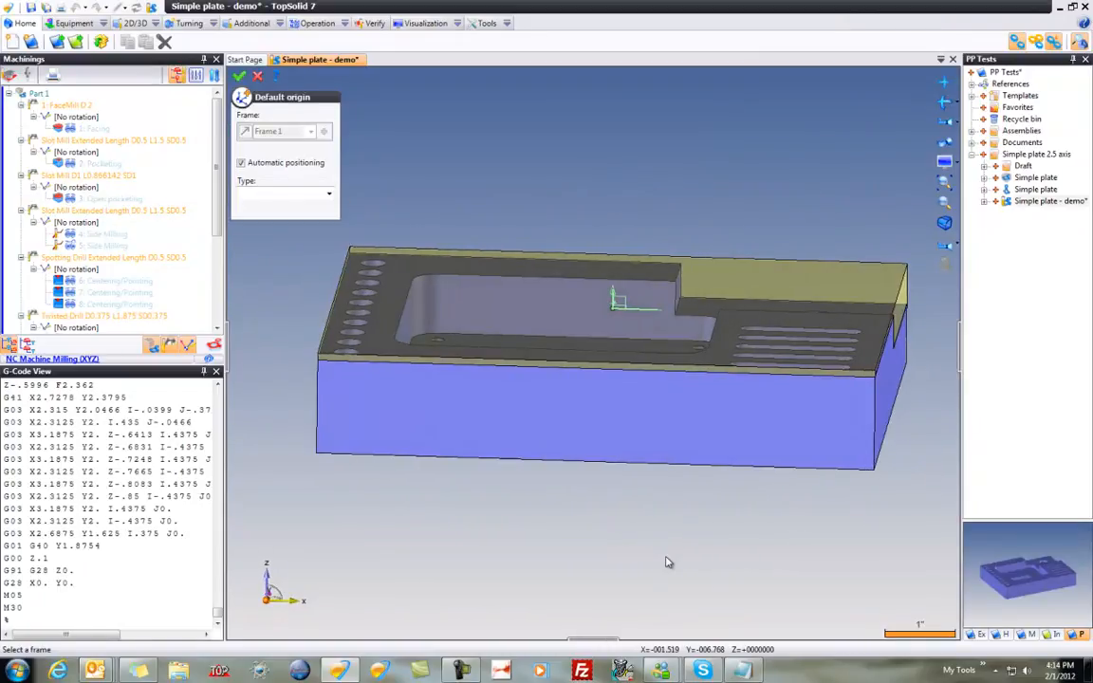
Rotate the plate to view it from a different angle while the Default origin dialog is open.
{"action": "left_click_drag", "start_coordinate": [664, 379], "coordinate": [744, 300]}
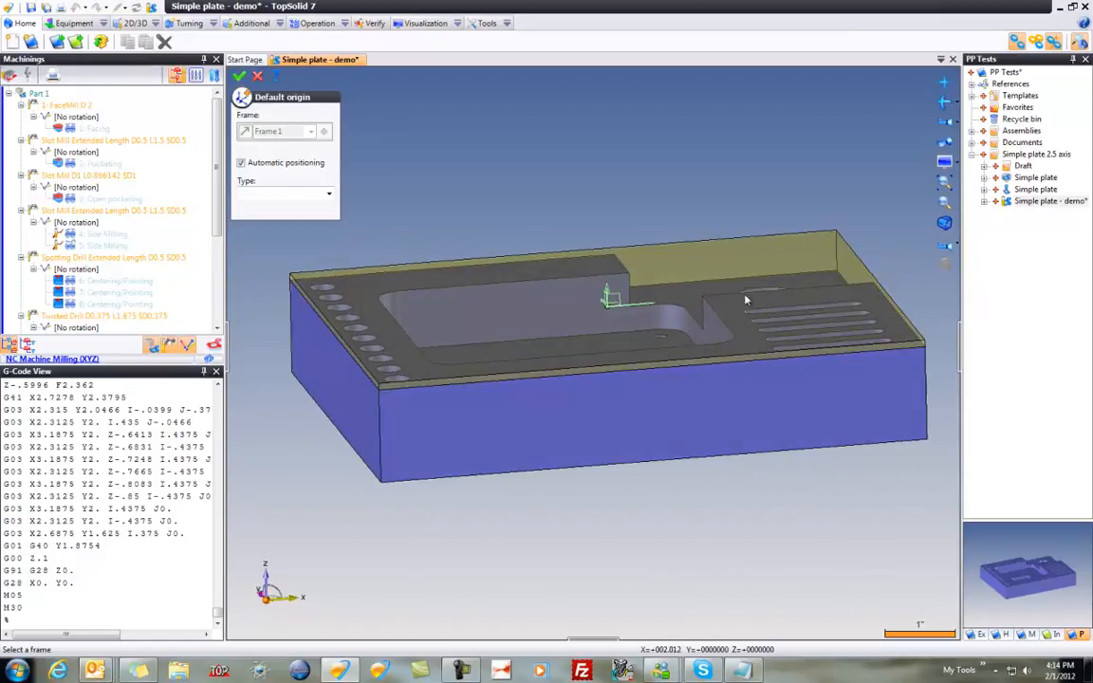
{"action": "mouse_move", "coordinate": [763, 412]}
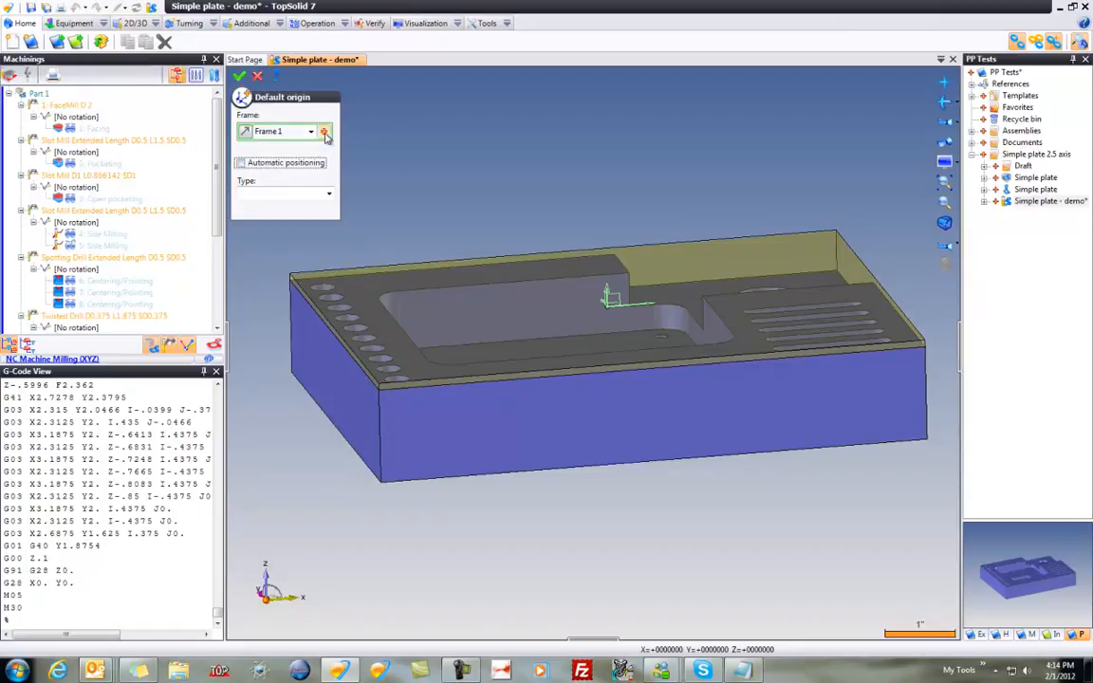
Create a Frame by Point and 2 Directions for the origin's Frame field.
{"action": "left_click", "coordinate": [324, 131]}
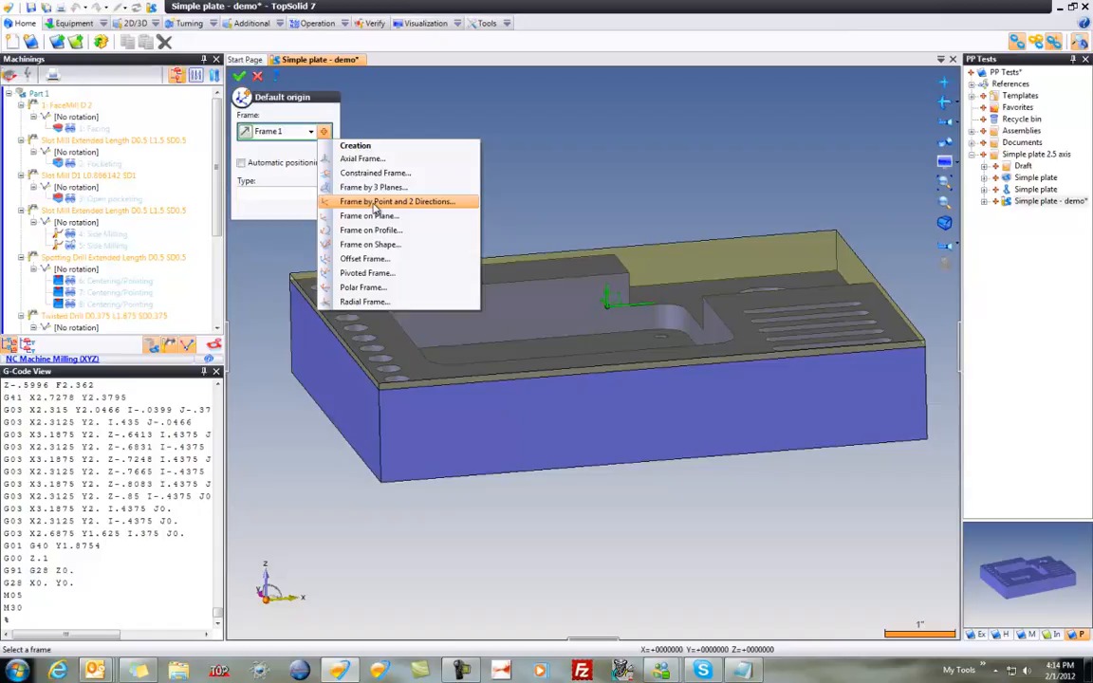
{"action": "left_click", "coordinate": [391, 201]}
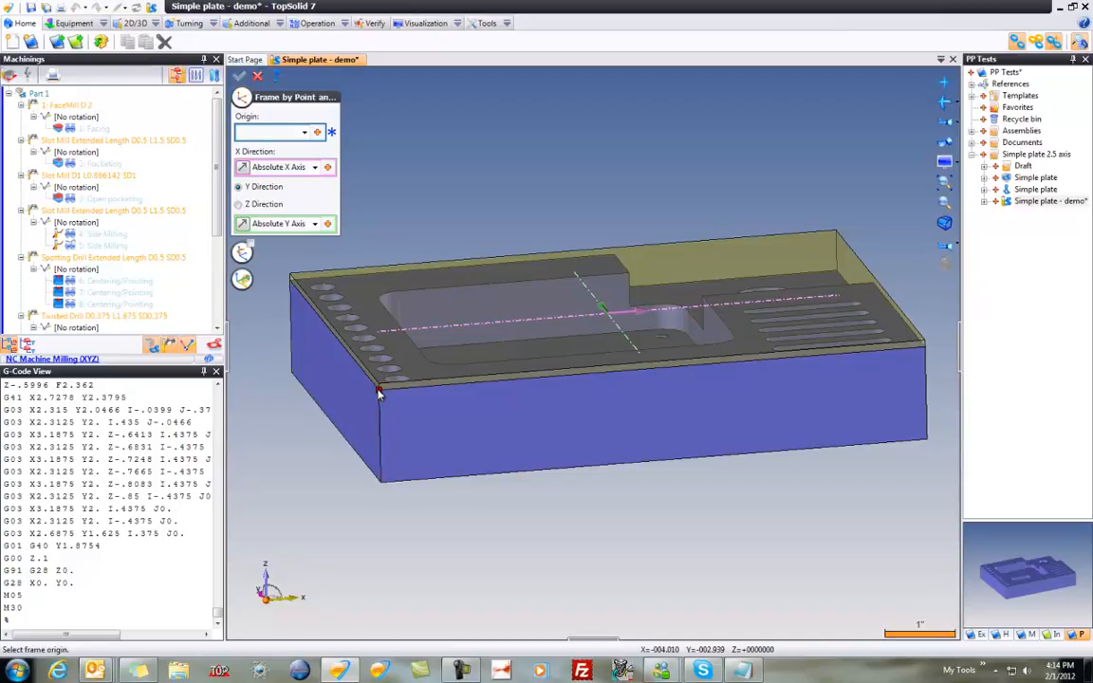
{"action": "left_click", "coordinate": [315, 133]}
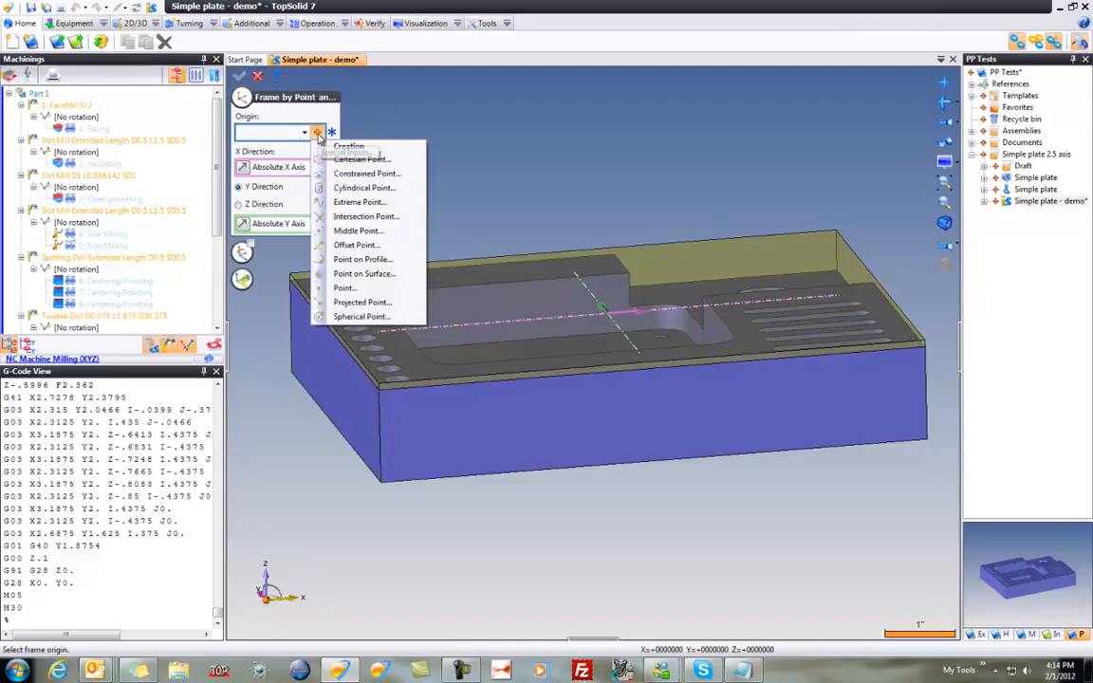
{"action": "mouse_move", "coordinate": [363, 232]}
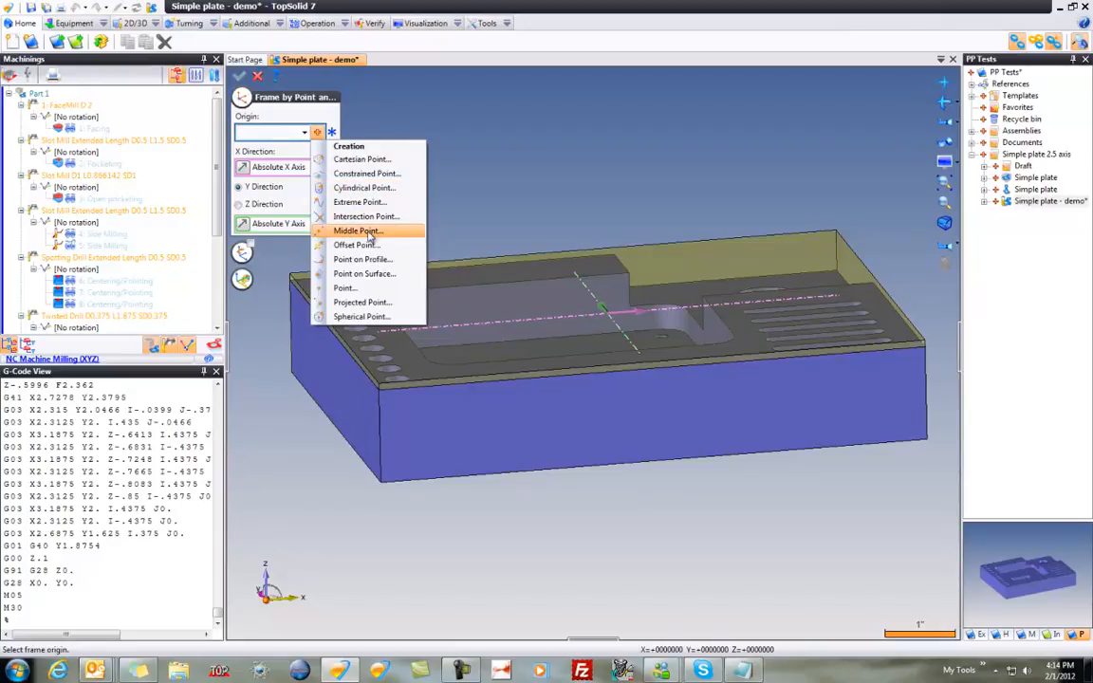
{"action": "mouse_move", "coordinate": [370, 217]}
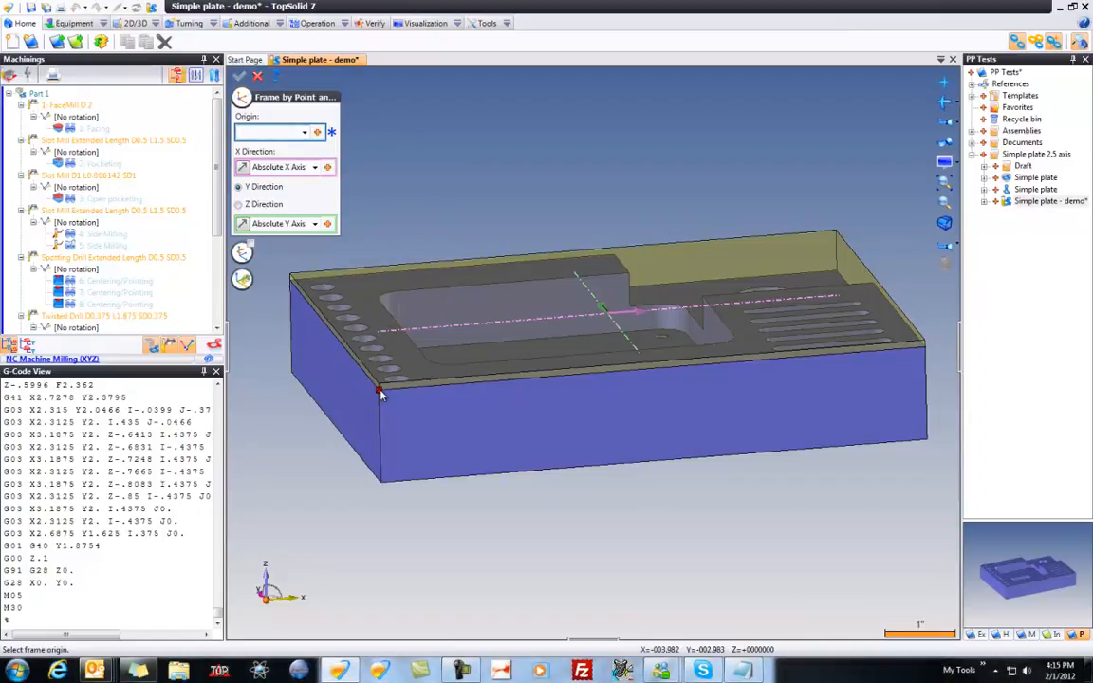
{"action": "left_click", "coordinate": [379, 384]}
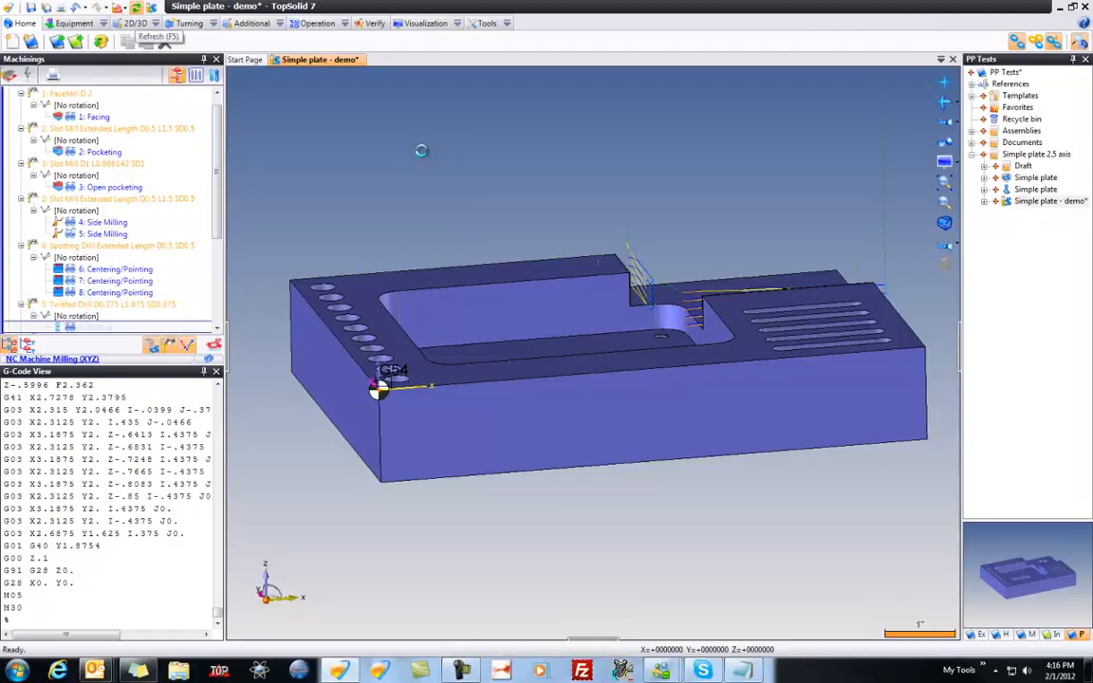
Scroll down the machining list to review the regenerated drilling operations.
{"action": "scroll", "scroll_direction": "down", "scroll_amount": 3}
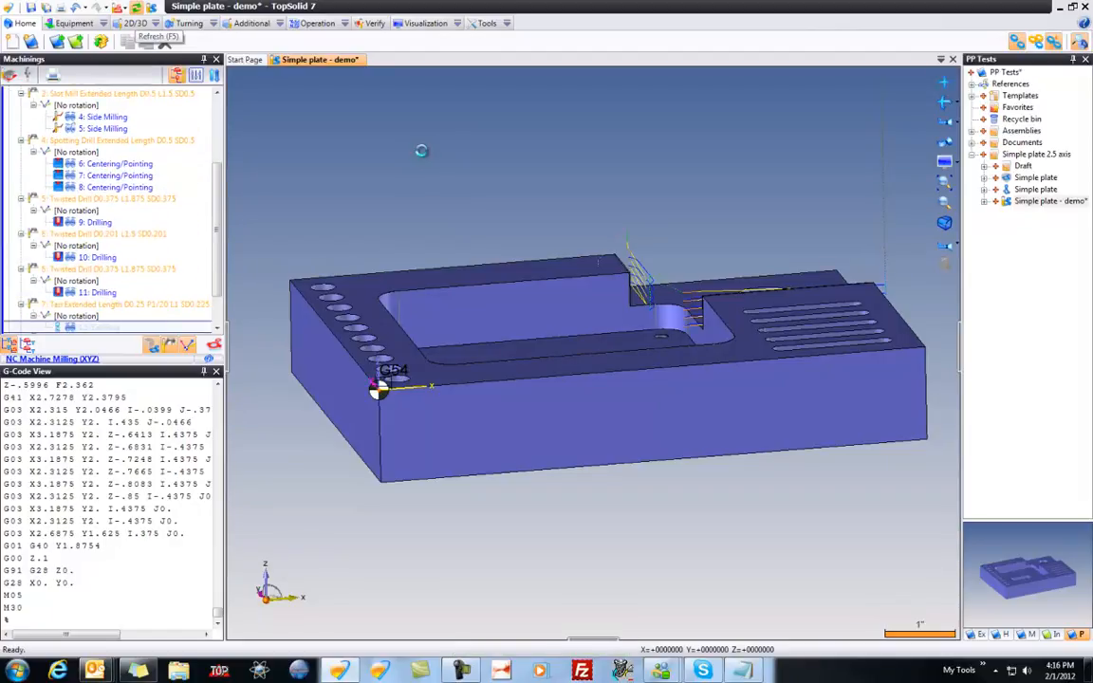